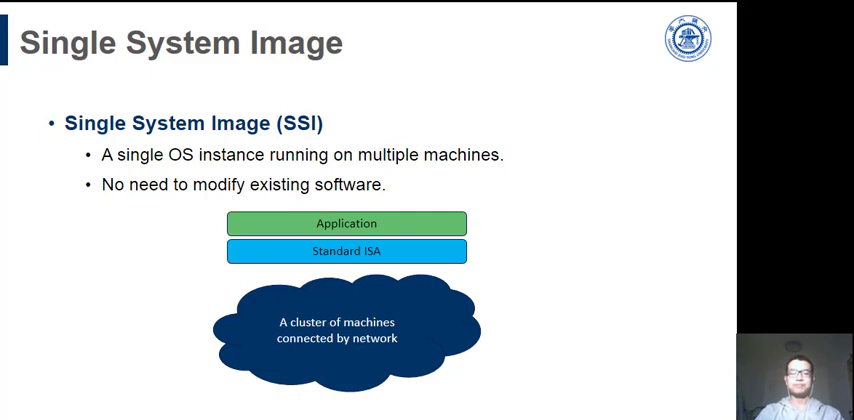
key(Right)
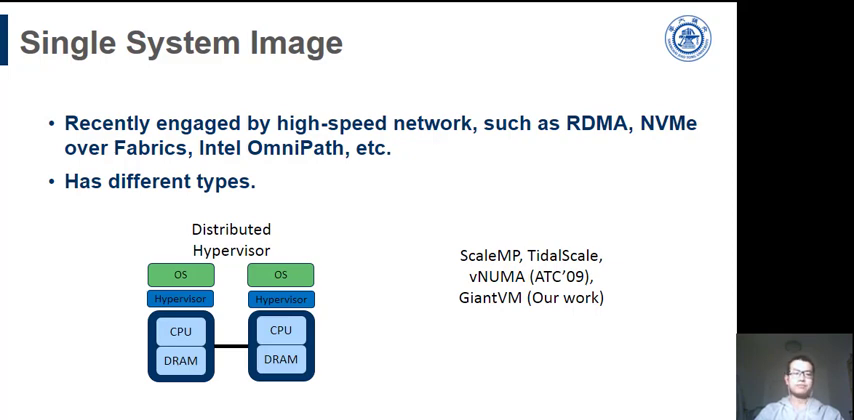
key(right)
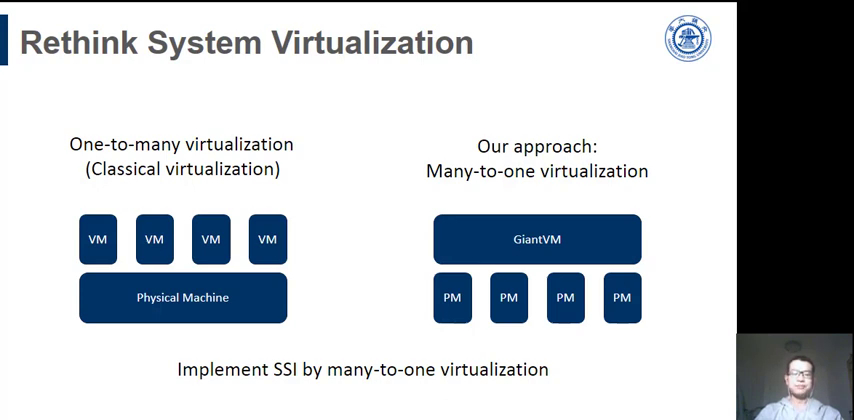
key(right)
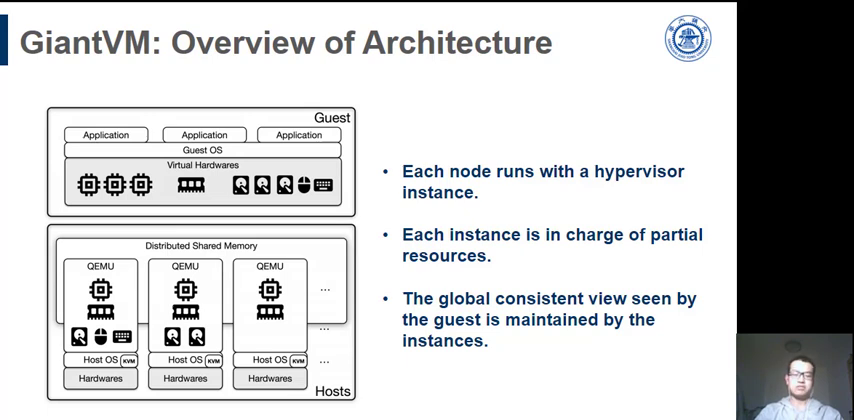
key(right)
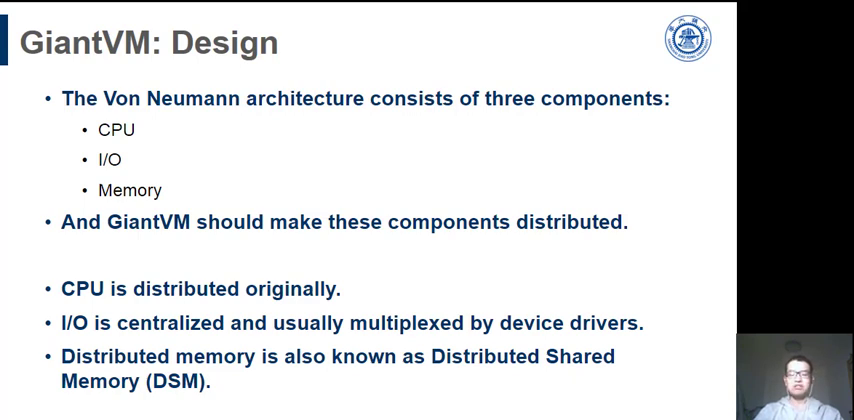
key(Right)
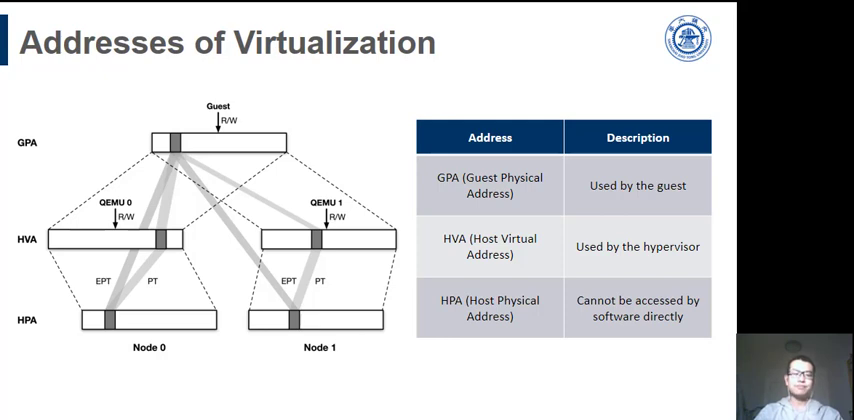
key(Right)
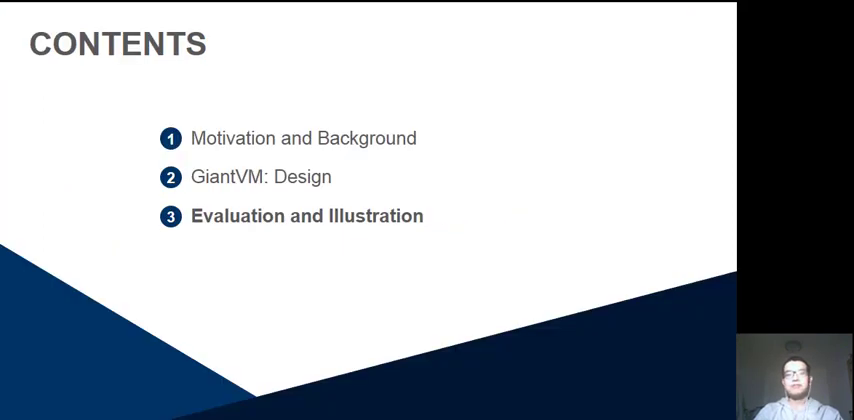
key(right)
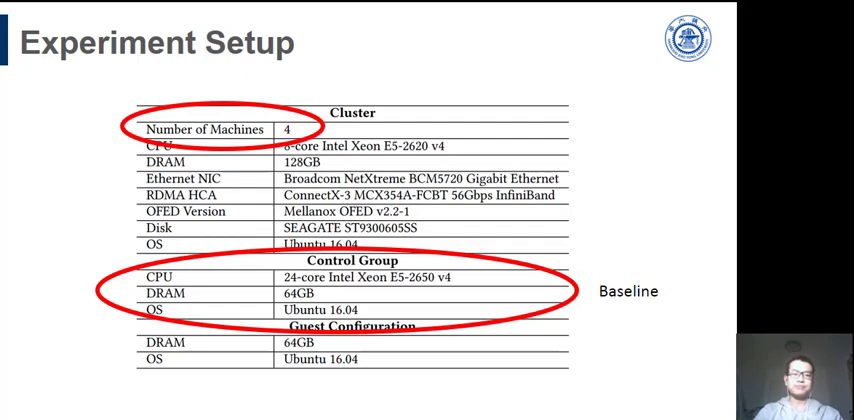
key(right)
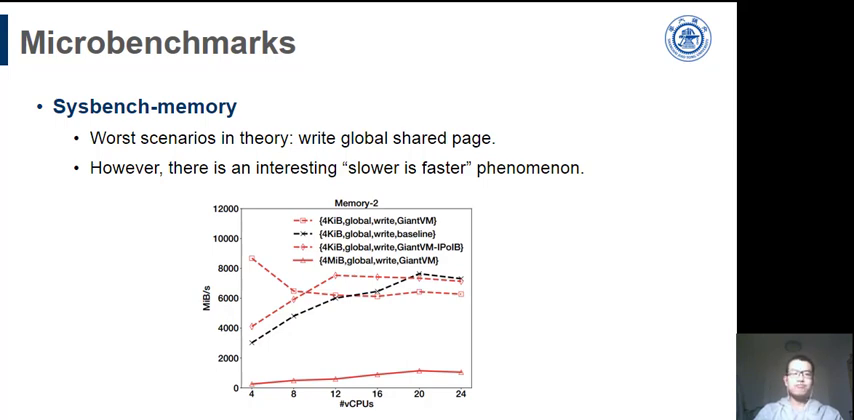
key(Right)
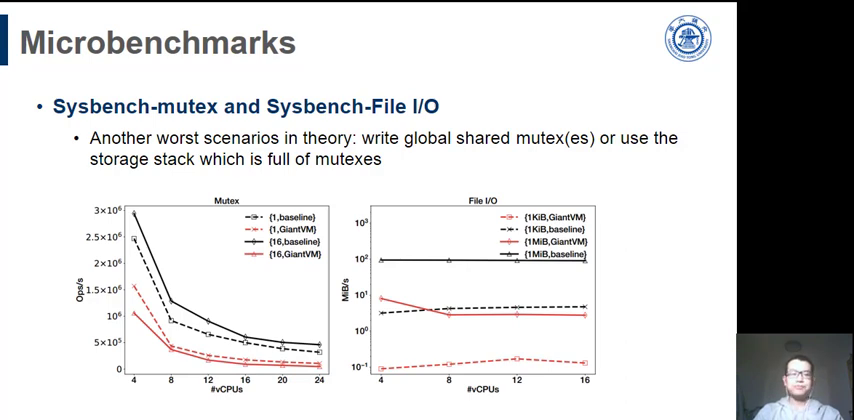
key(Right)
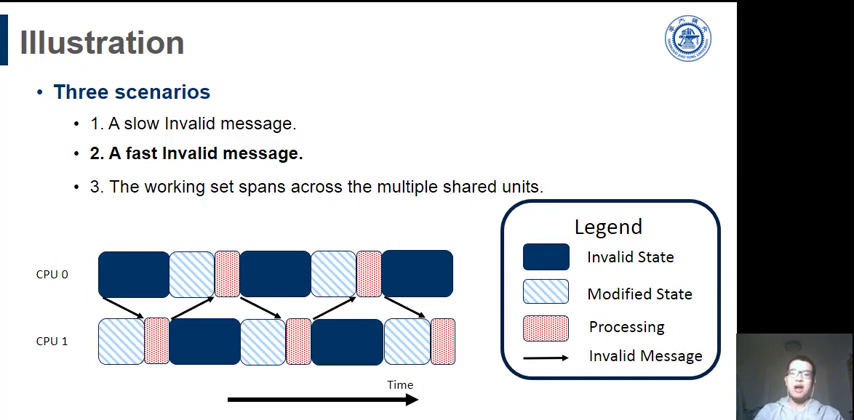
key(right)
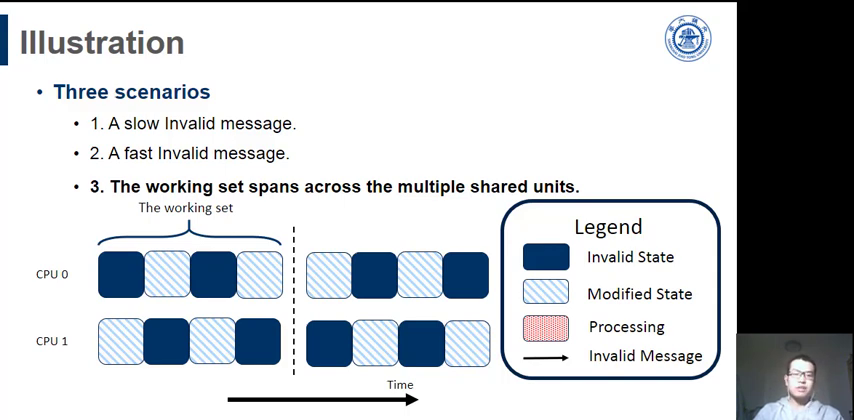
key(Right)
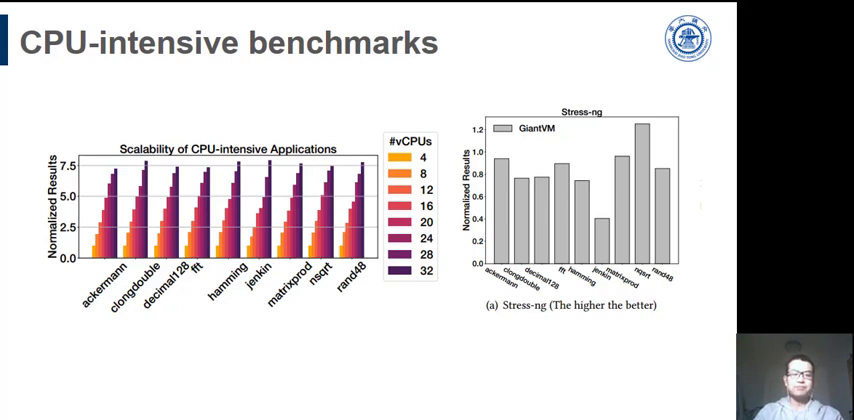
key(Right)
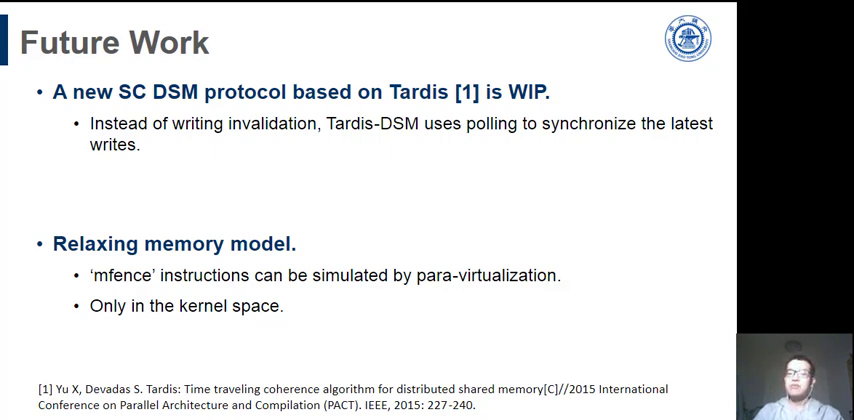
key(right)
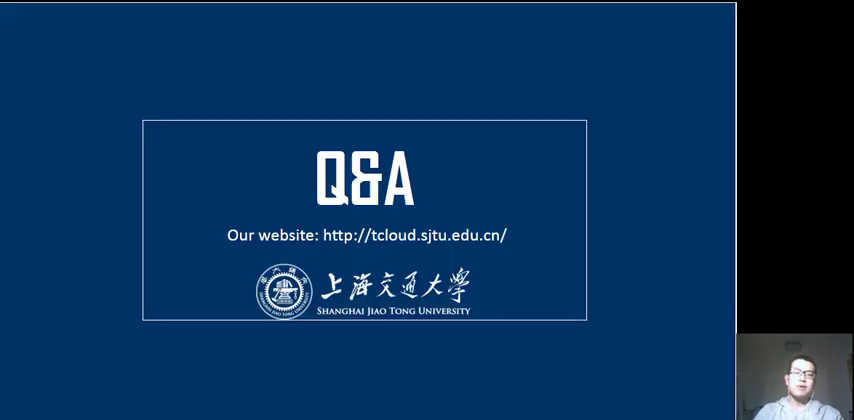